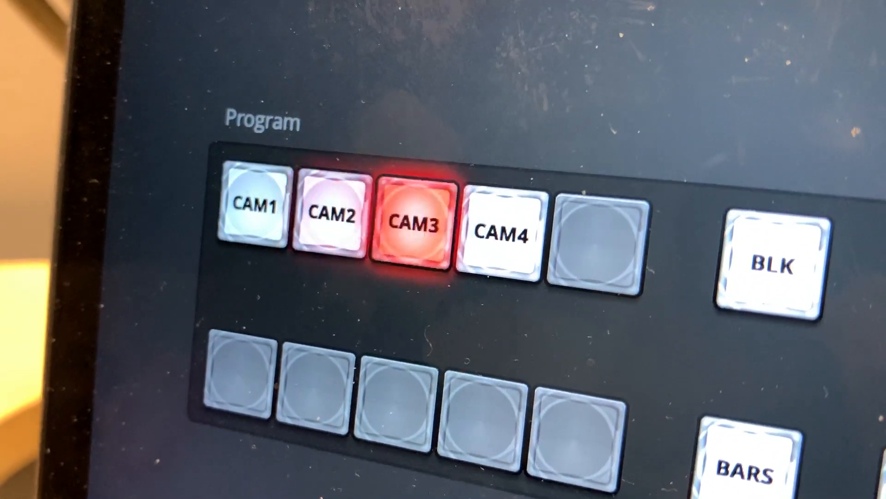
- Cut the live Program output from CAM3 to CAM4
click(504, 234)
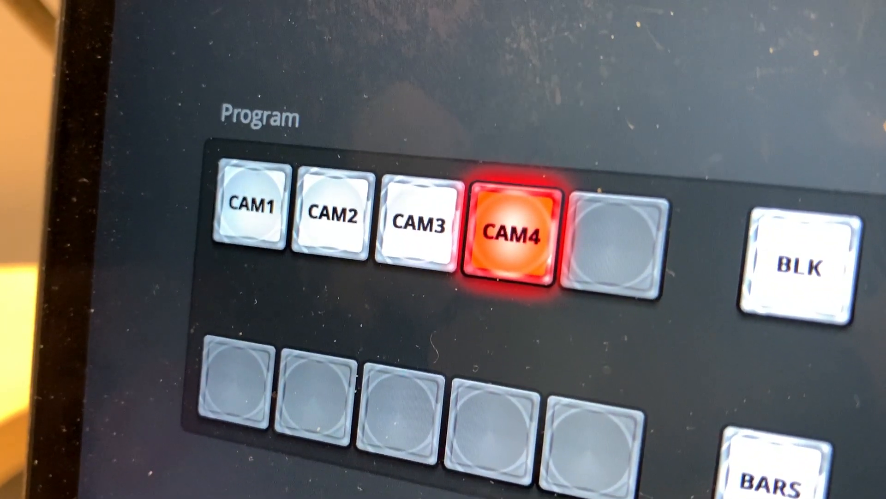